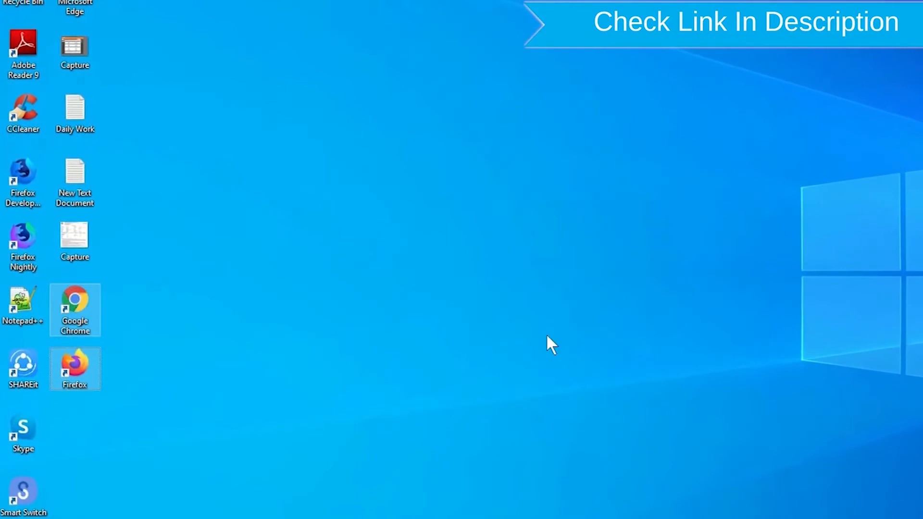
# Launch Chrome and search Google for 'google find my device'.
pyautogui.click(74, 366)
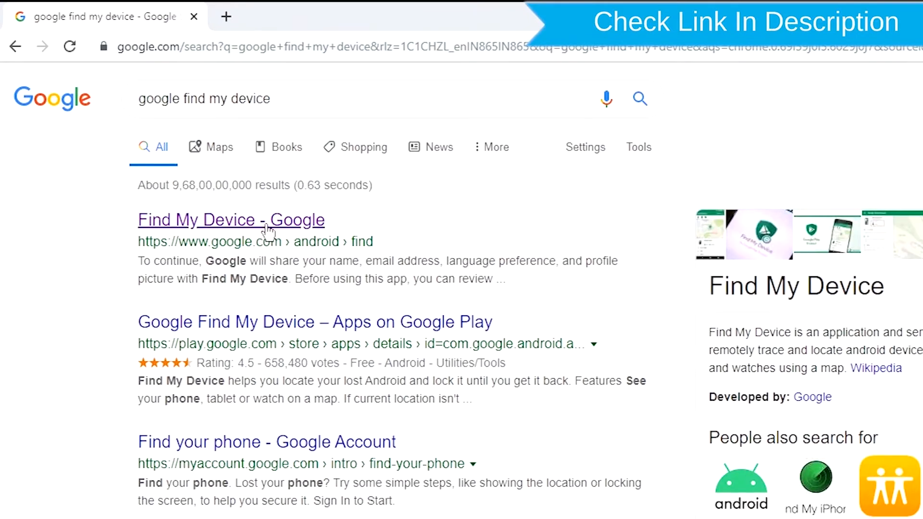
# Follow the 'Find My Device - Google' result to reach the Google sign-in page.
pyautogui.click(230, 219)
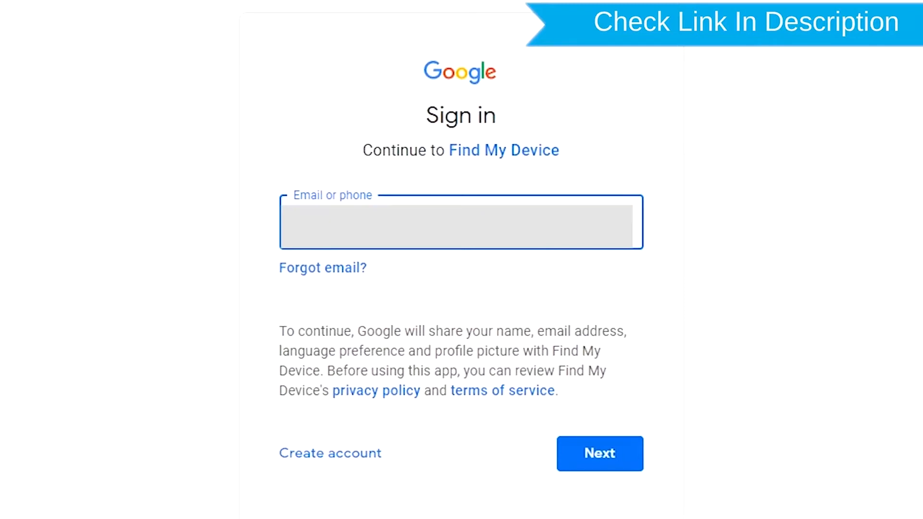
# Sign in with email and password so Find My Device shows the phone at 55% battery.
pyautogui.click(600, 453)
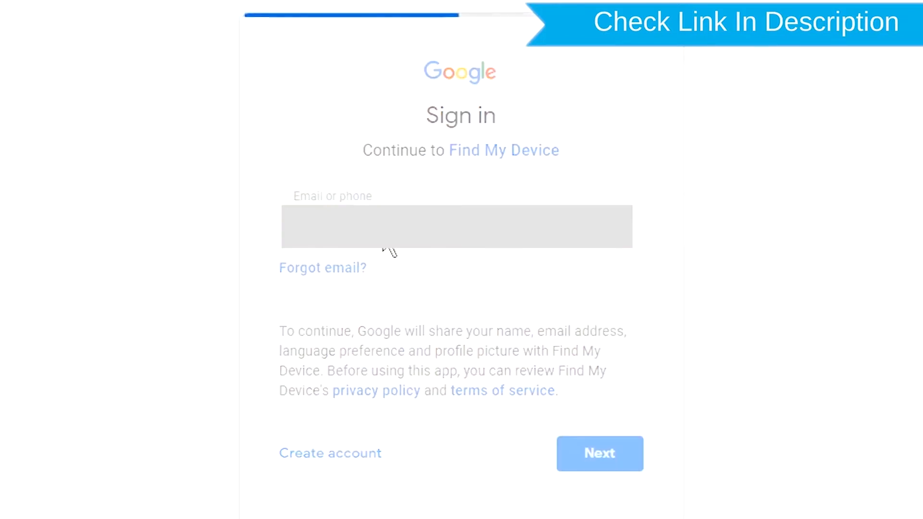
pyautogui.click(600, 454)
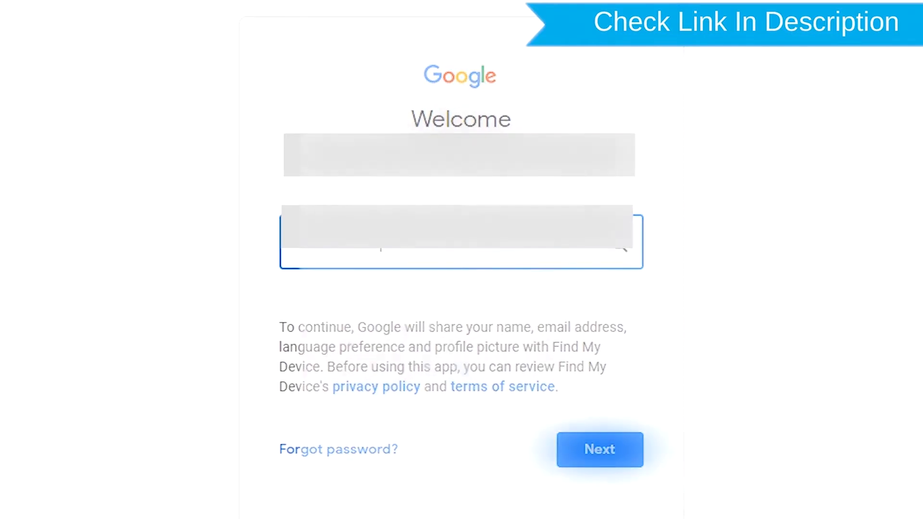
pyautogui.click(600, 450)
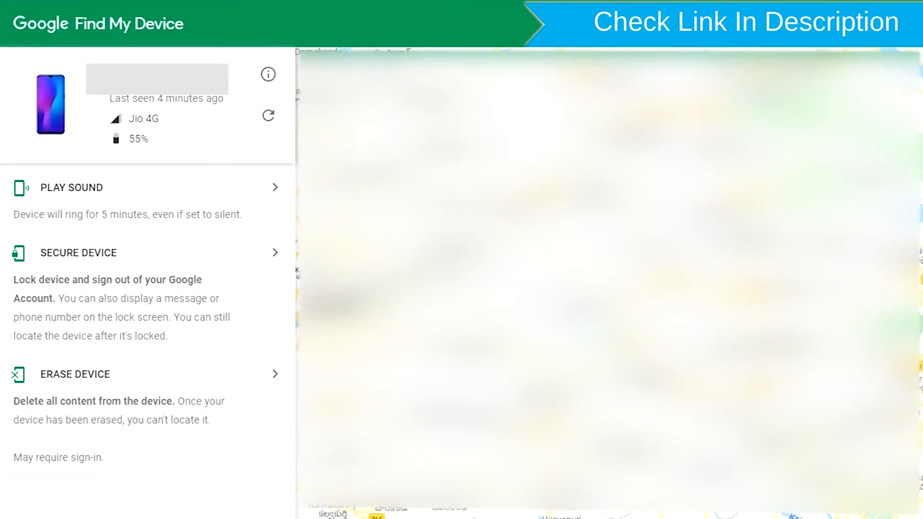
pyautogui.moveTo(124, 391)
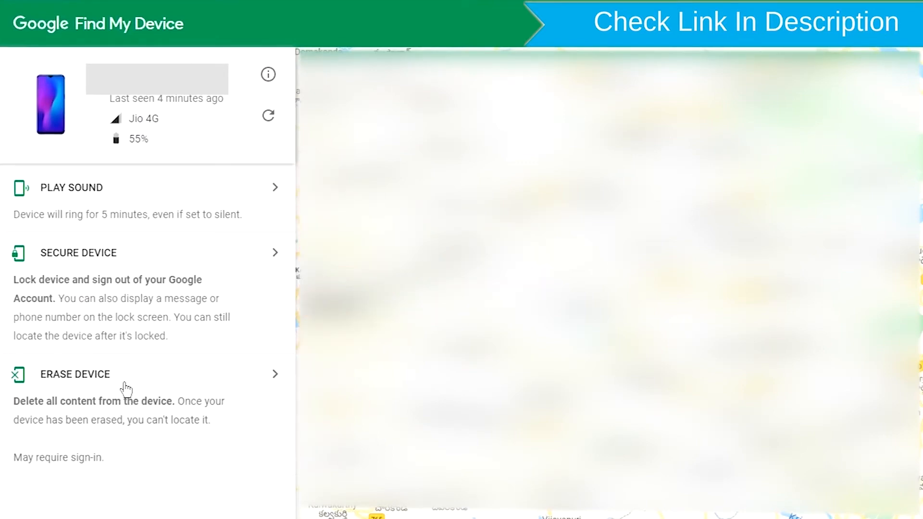
# Request Erase Device and confirm it, prompting a fresh account sign-in.
pyautogui.click(74, 374)
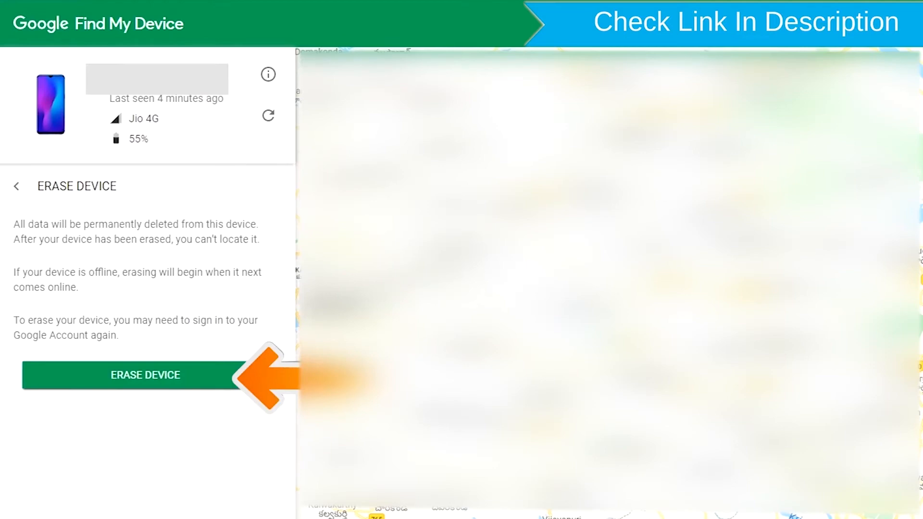
pyautogui.moveTo(171, 381)
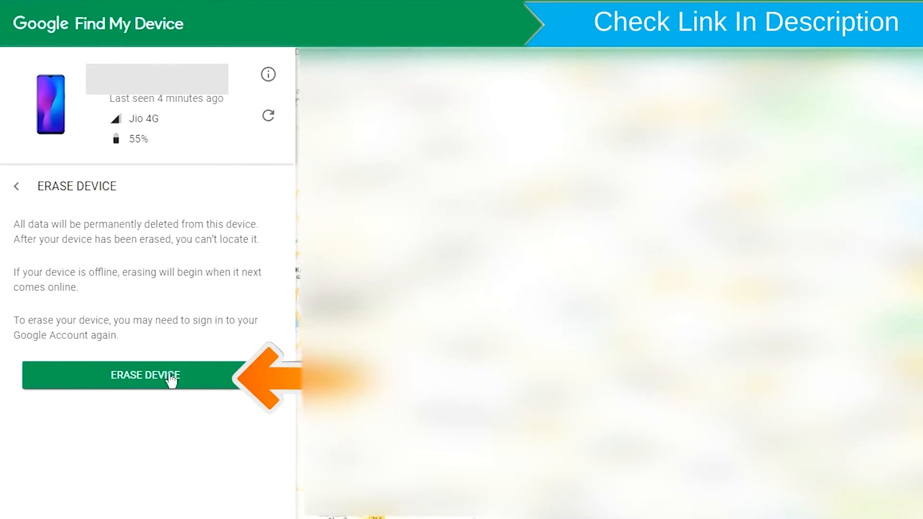
pyautogui.click(168, 375)
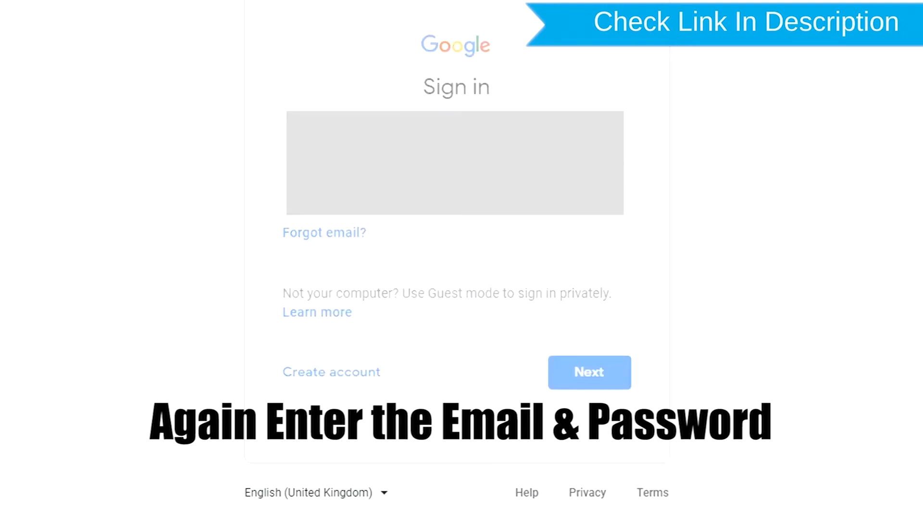
# Re-verify the account to reach the 'Permanently erase' confirmation prompt.
pyautogui.click(589, 372)
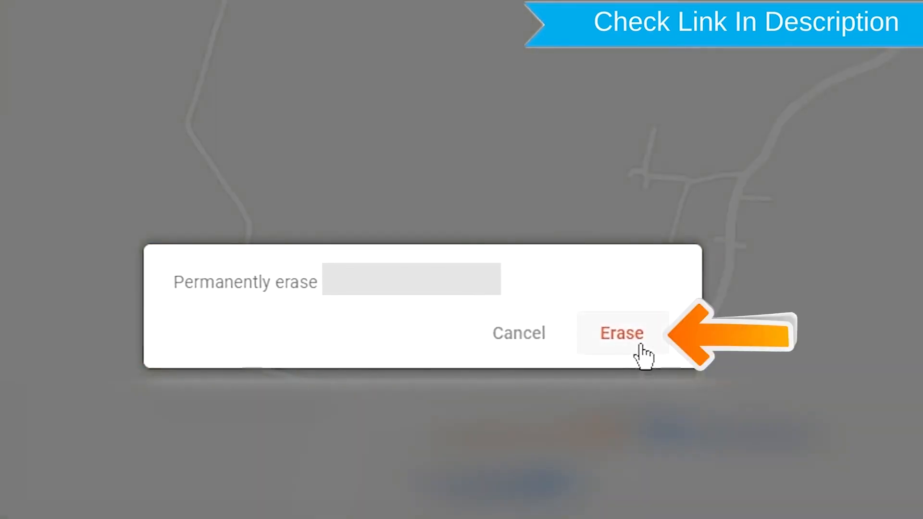
# Confirm the permanent erase; panel reads 'Your device has been erased', Factory Reset 19 November 2019.
pyautogui.click(620, 332)
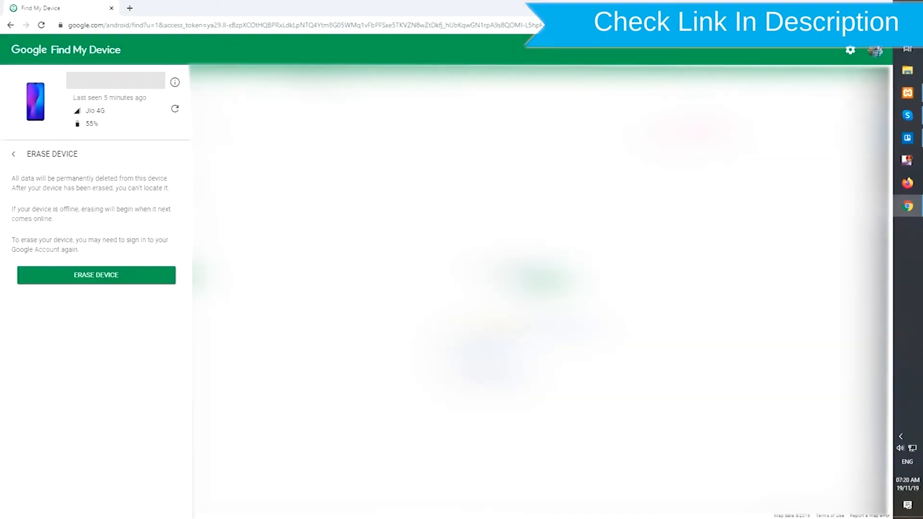
pyautogui.click(96, 275)
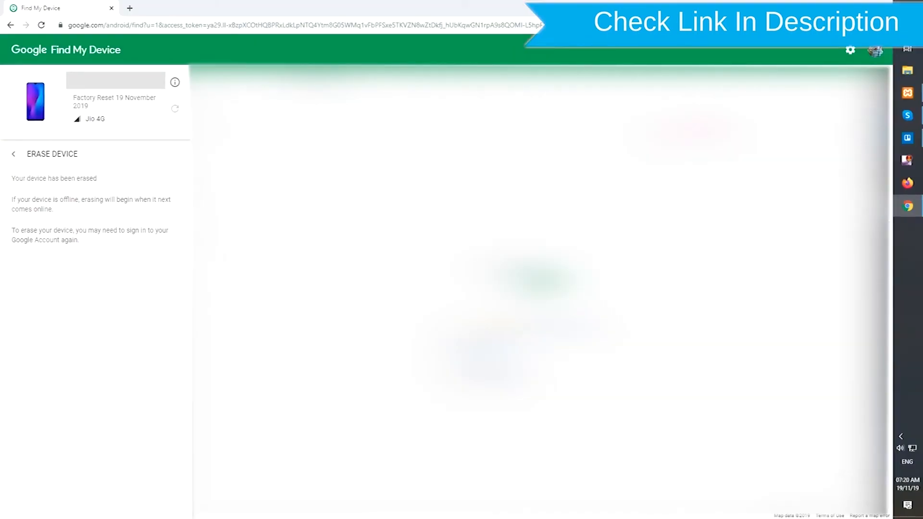